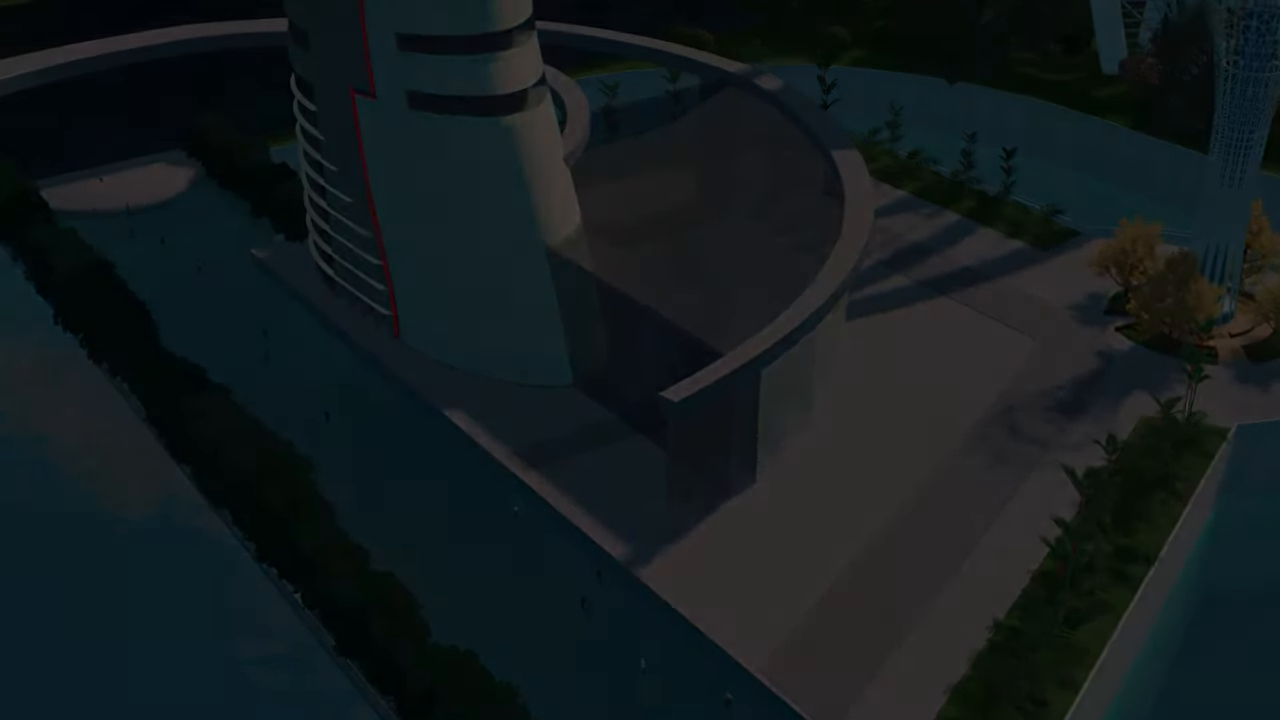
# Step: Zoom the camera toward the grassy area beside the highway interchange
pyautogui.scroll(-3)
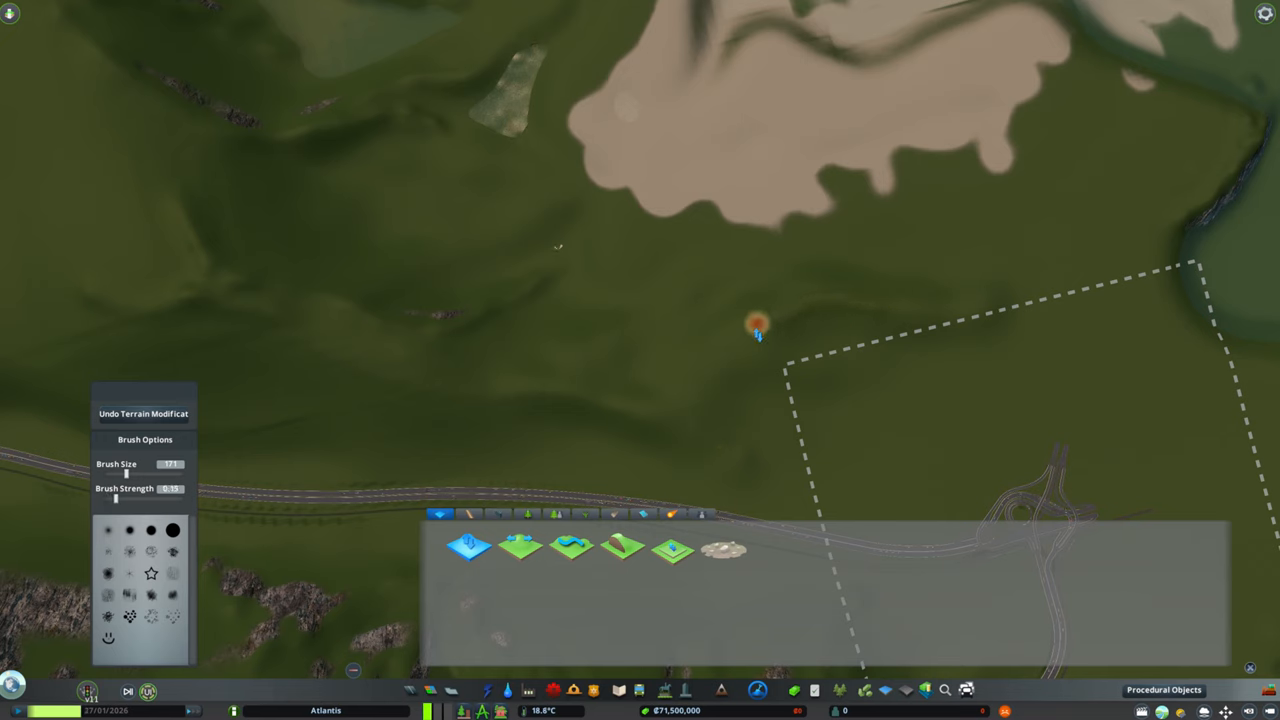
pyautogui.moveTo(775, 285)
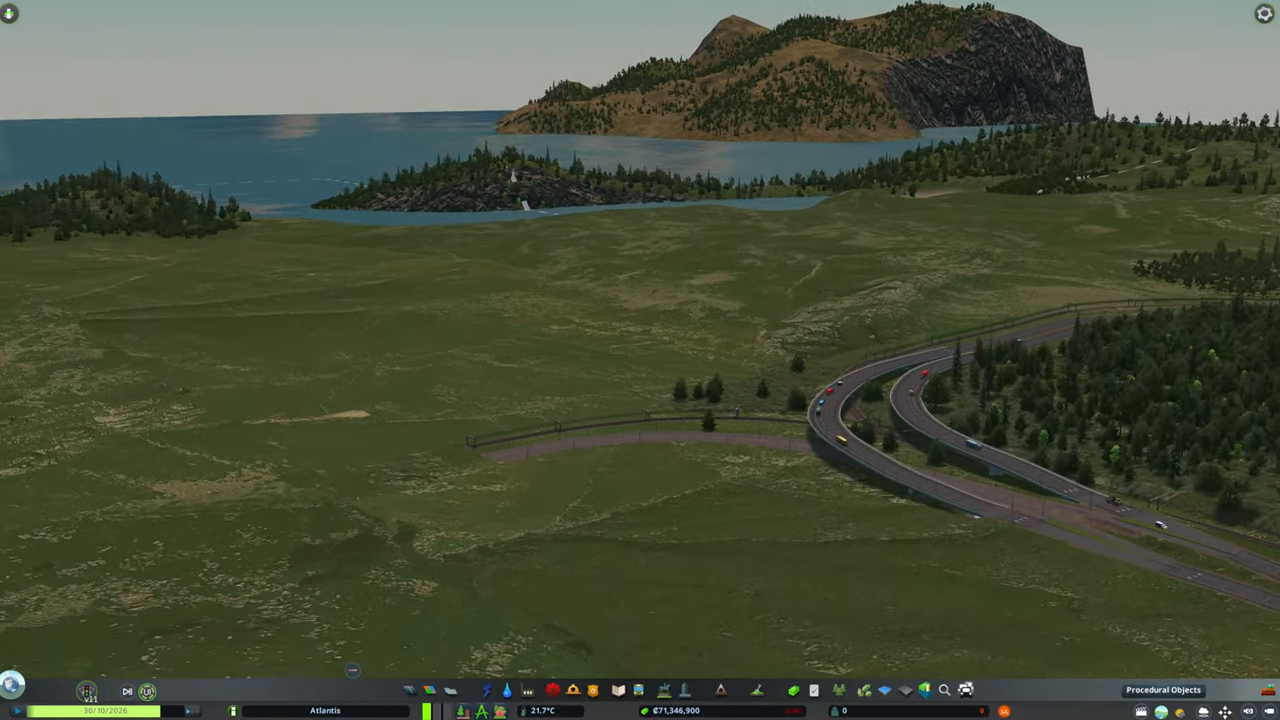
# Step: Select a road type and lay the curved connector branching off the interchange
pyautogui.click(148, 691)
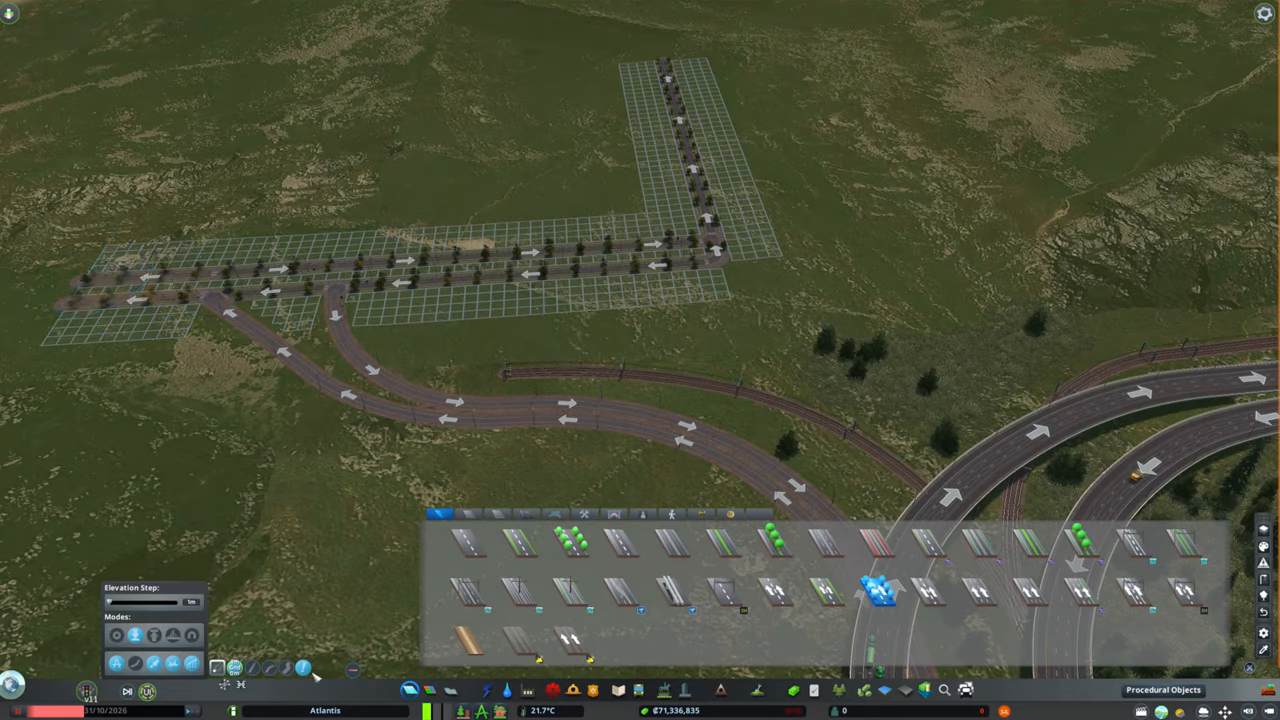
pyautogui.click(552, 514)
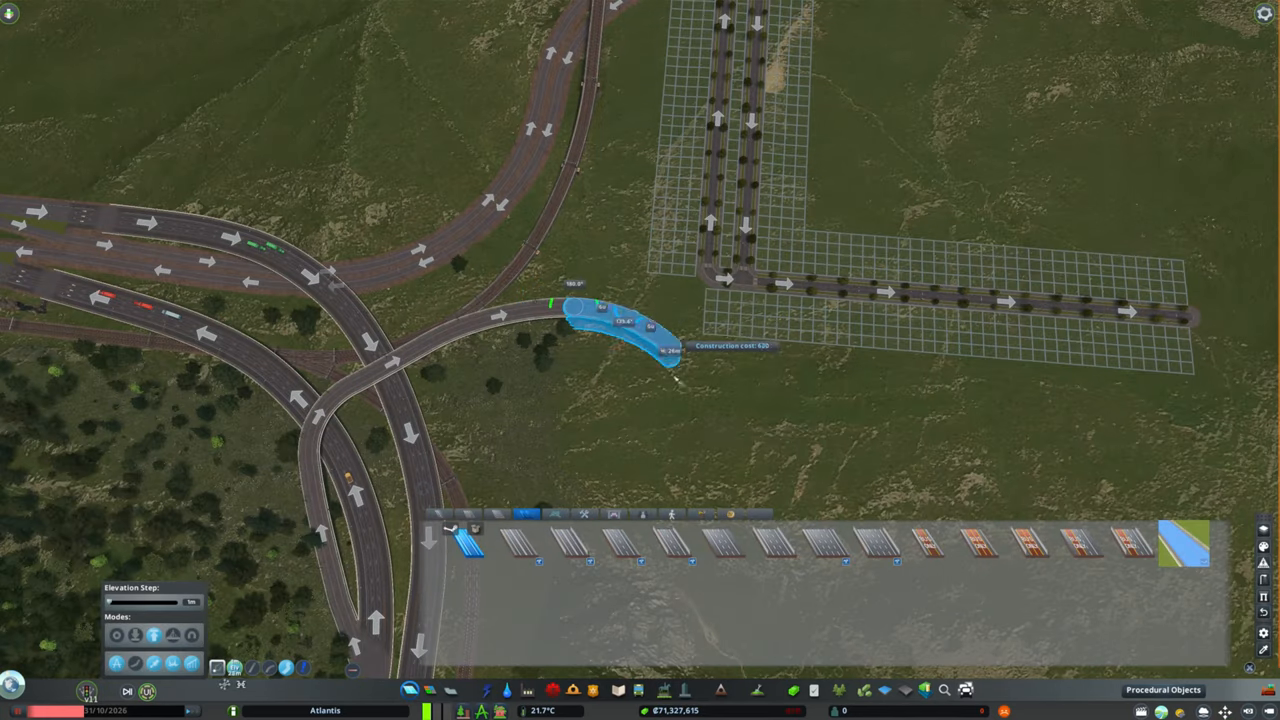
pyautogui.moveTo(658, 400)
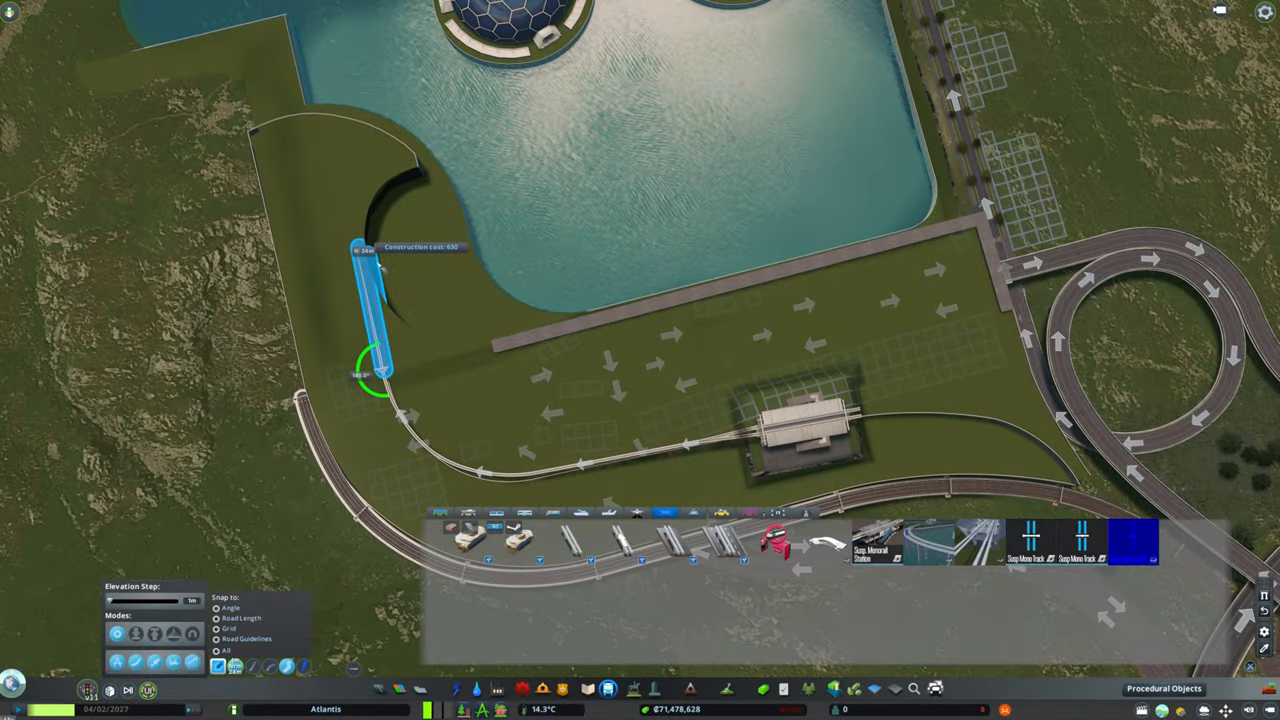
pyautogui.moveTo(540, 205)
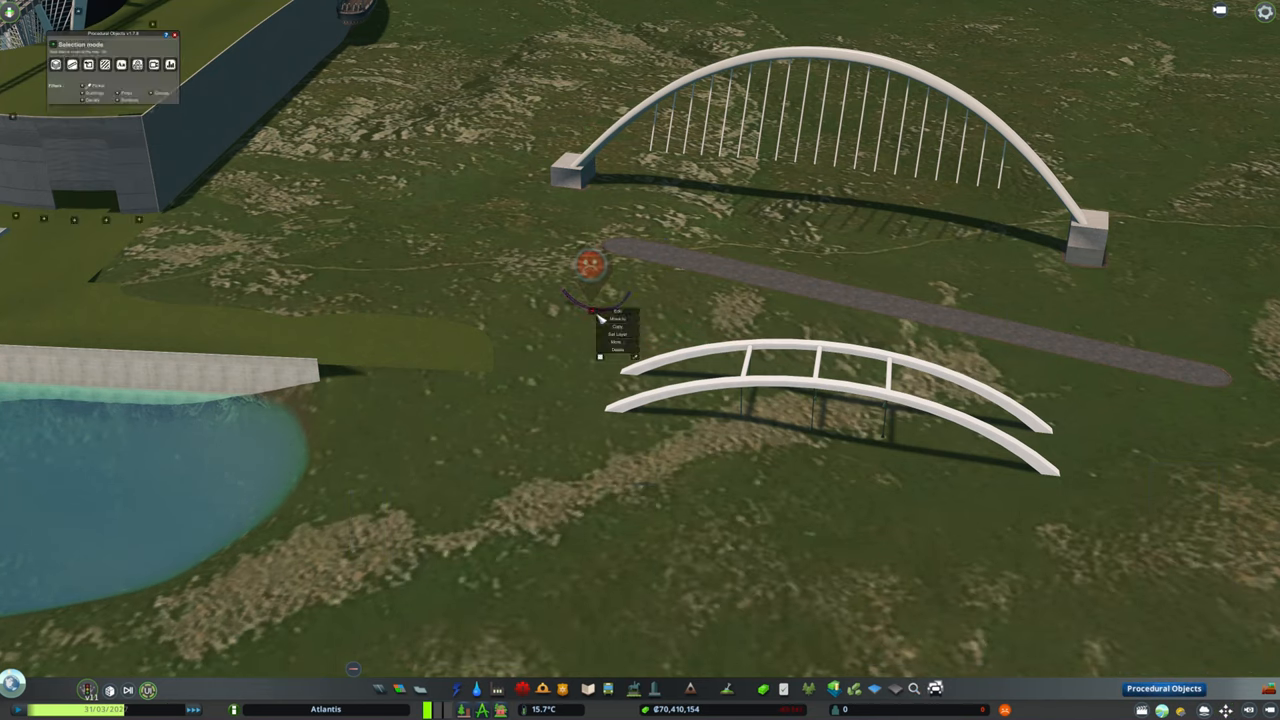
# Step: Browse the Procedural Objects catalogue of concrete, metal, plastic, glass and glow cubes
pyautogui.click(617, 310)
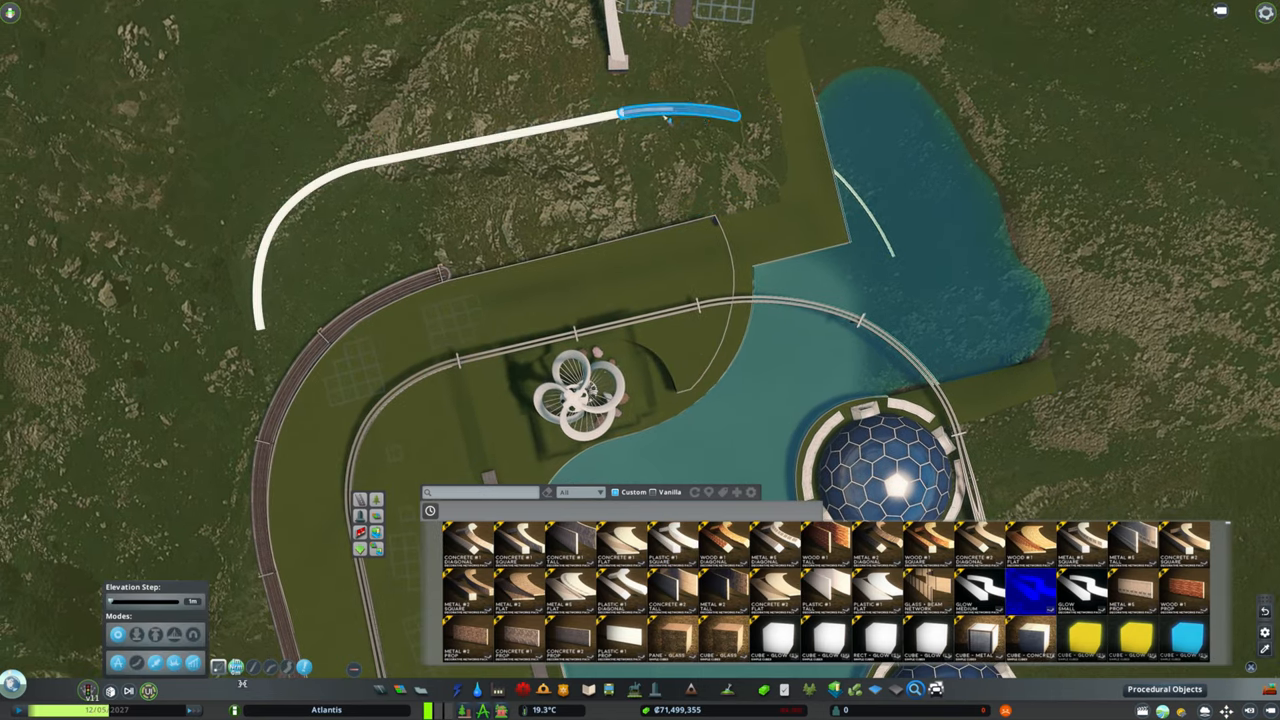
pyautogui.click(1262, 555)
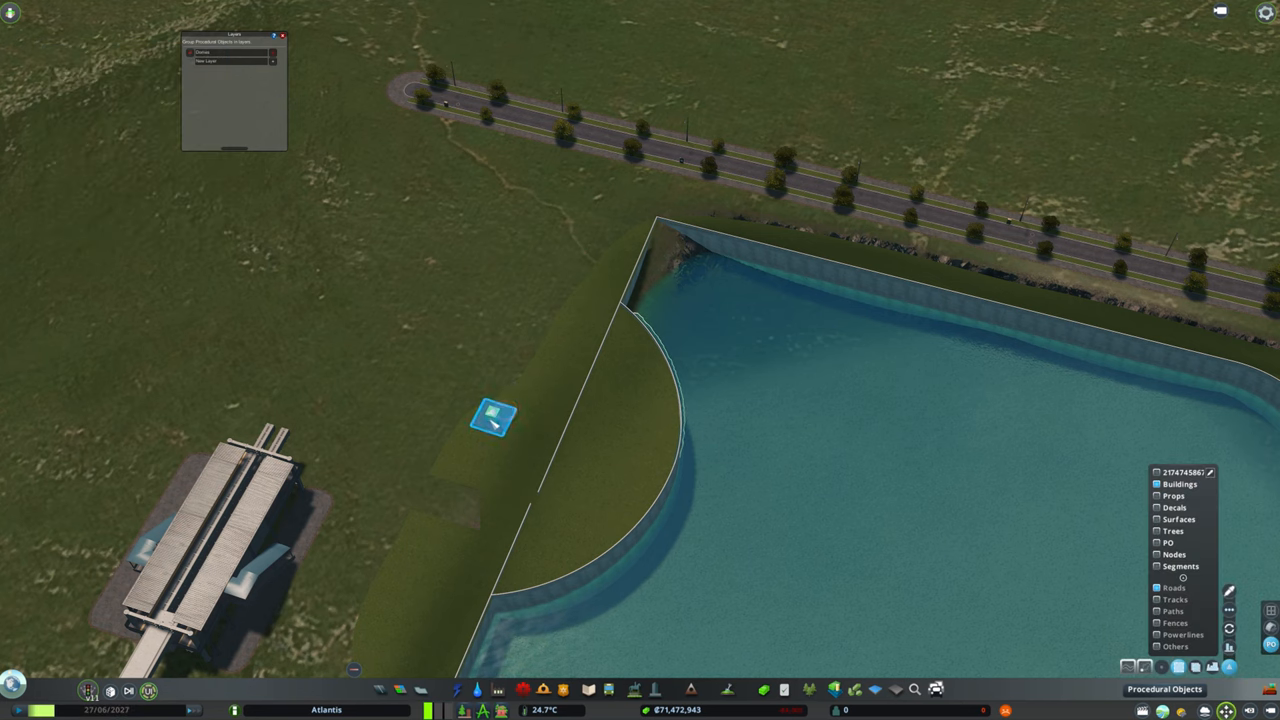
# Step: Place a curved glass wall piece at the edge of a lake platform
pyautogui.click(492, 418)
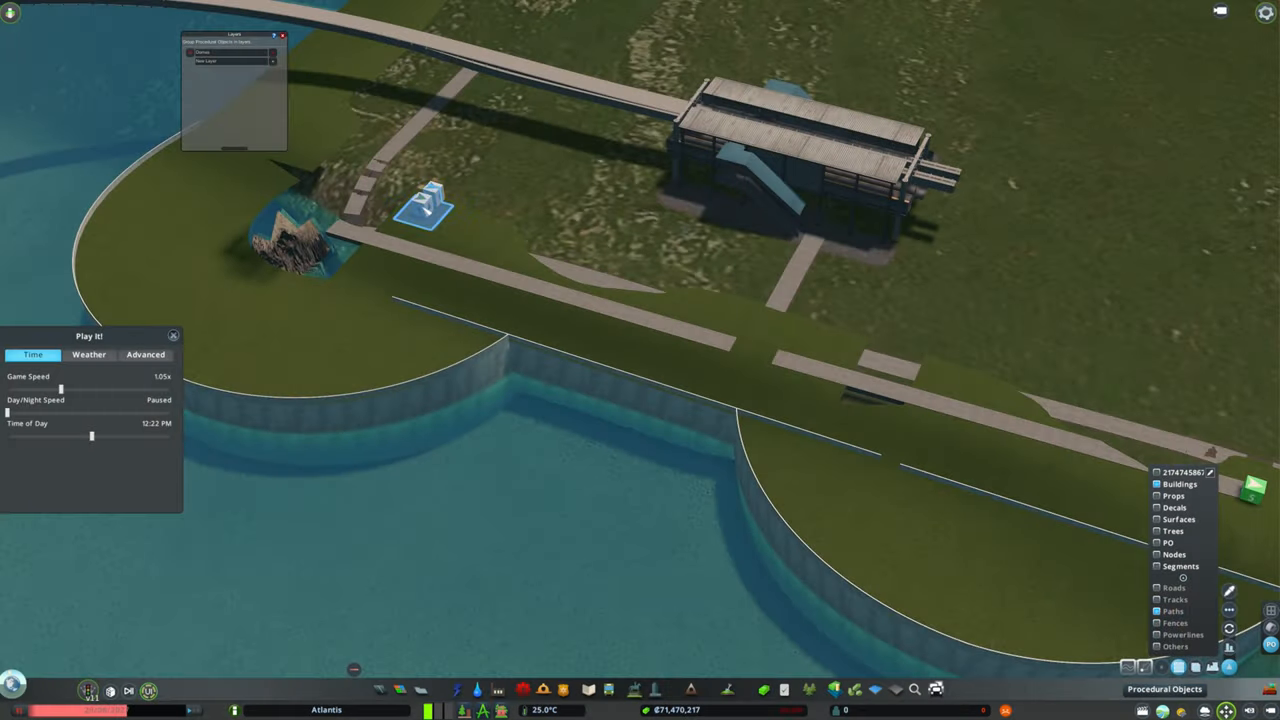
# Step: Adjust a procedural wall piece along the lake-edge platform
pyautogui.click(477, 689)
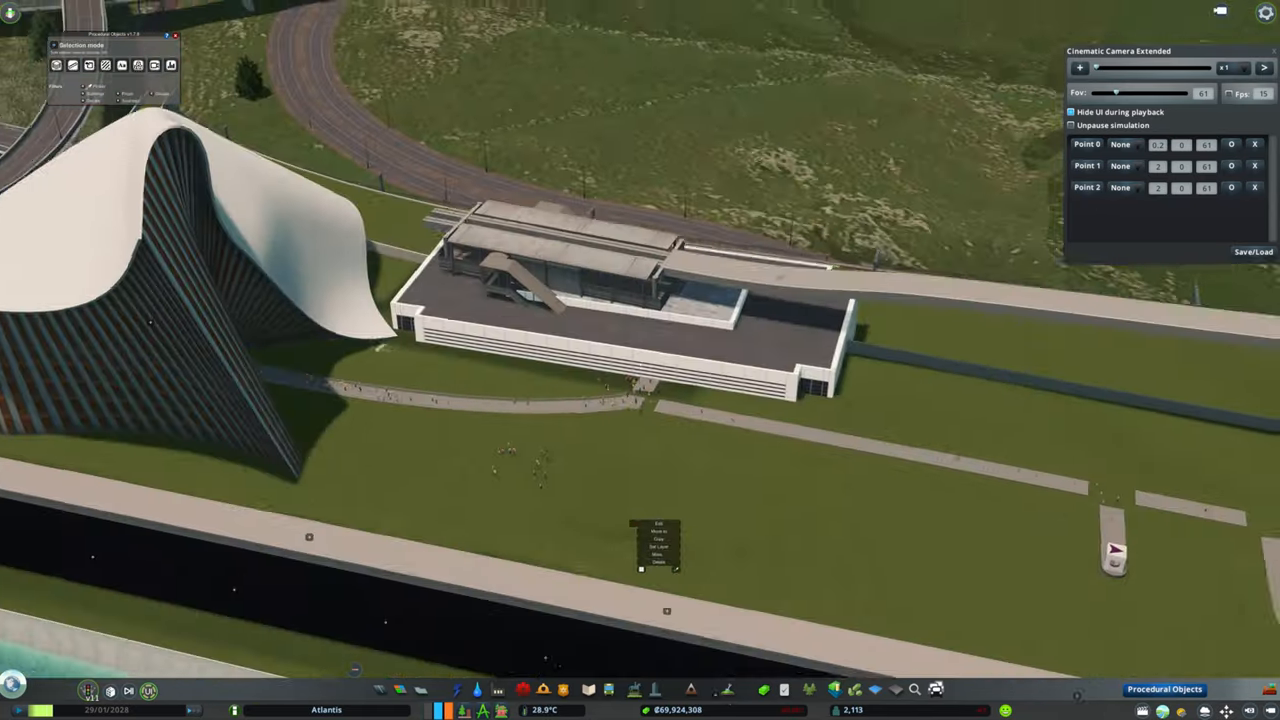
# Step: Place the long white procedural platform under the station
pyautogui.click(659, 523)
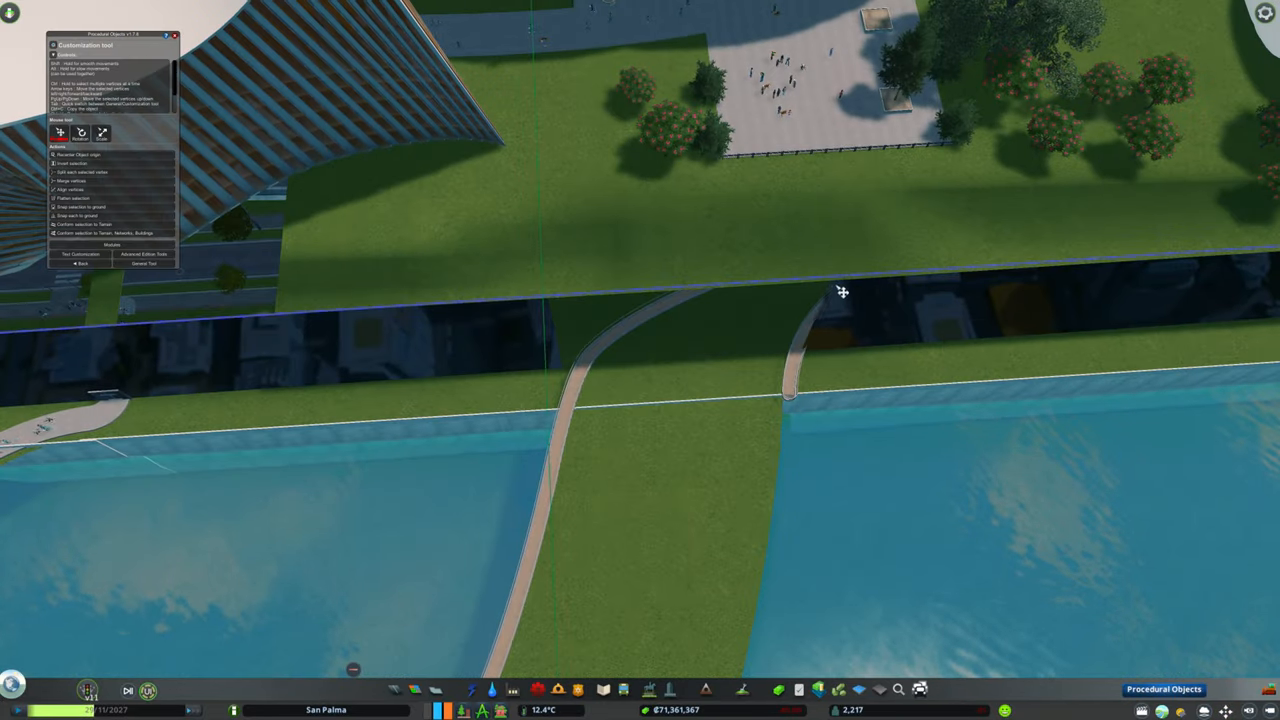
pyautogui.moveTo(568, 306)
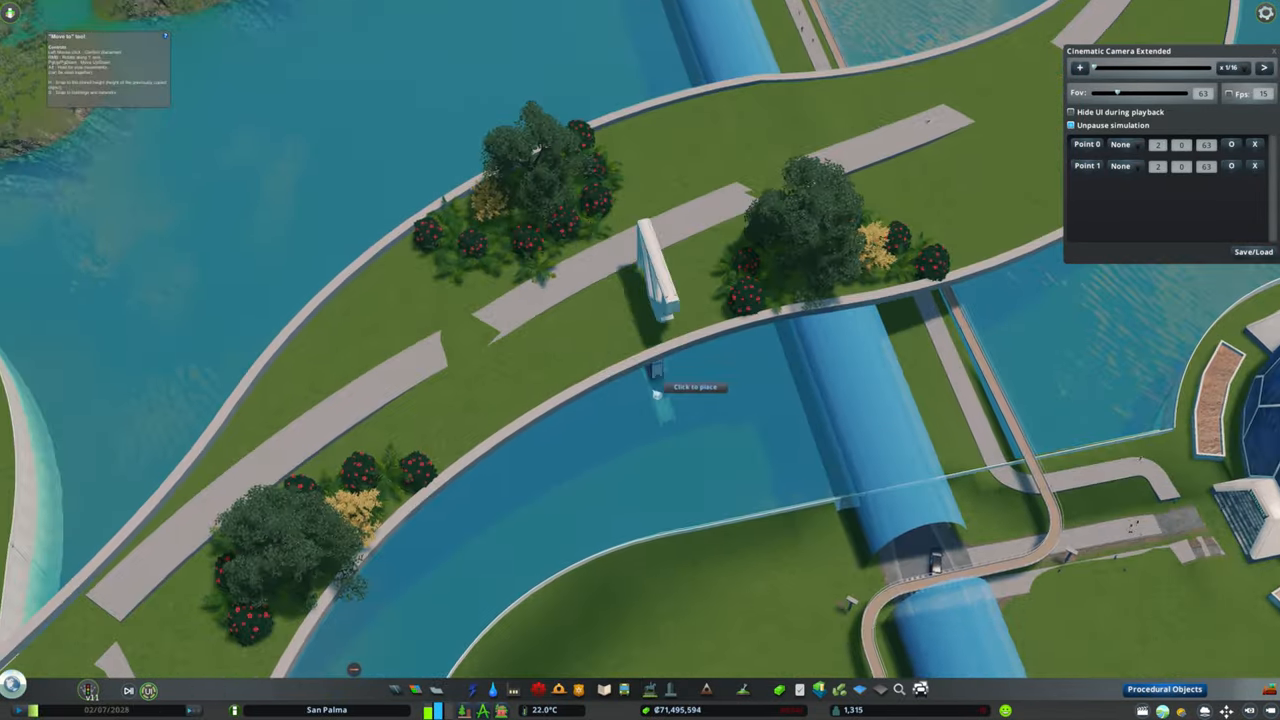
# Step: Set the tall white wall piece beside the curved path between the tree clusters
pyautogui.click(660, 388)
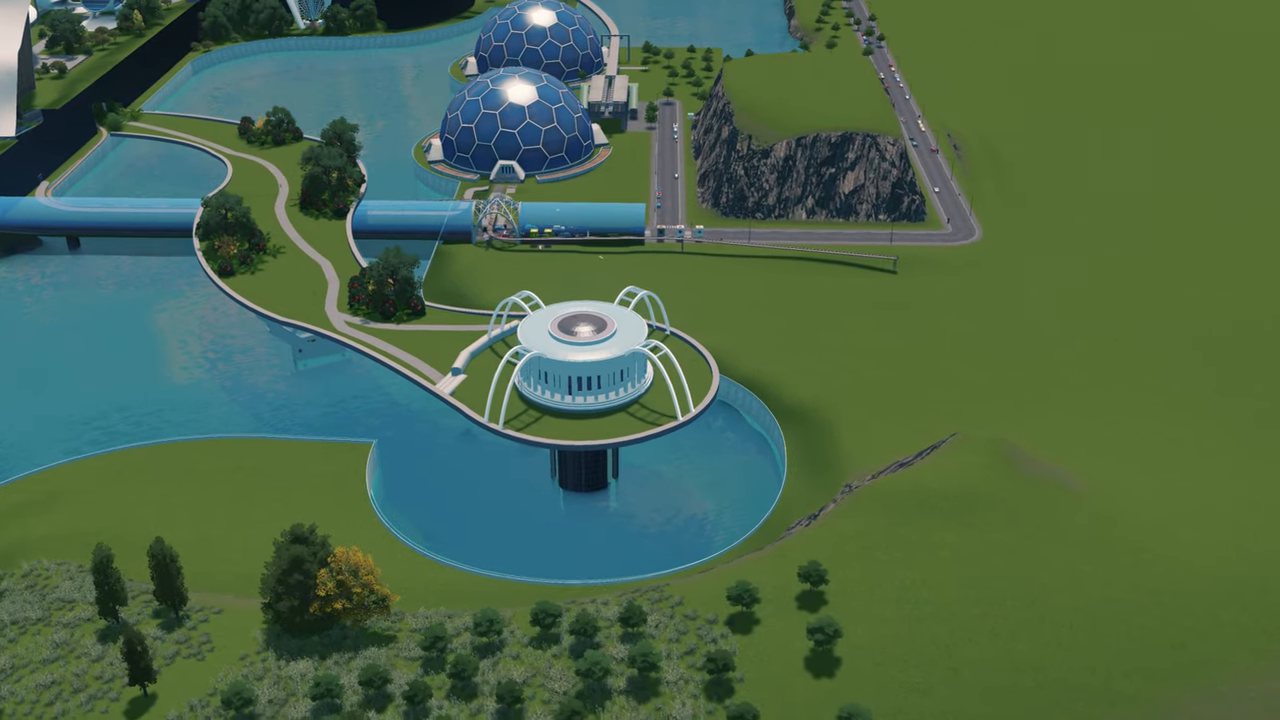
pyautogui.scroll(-3)
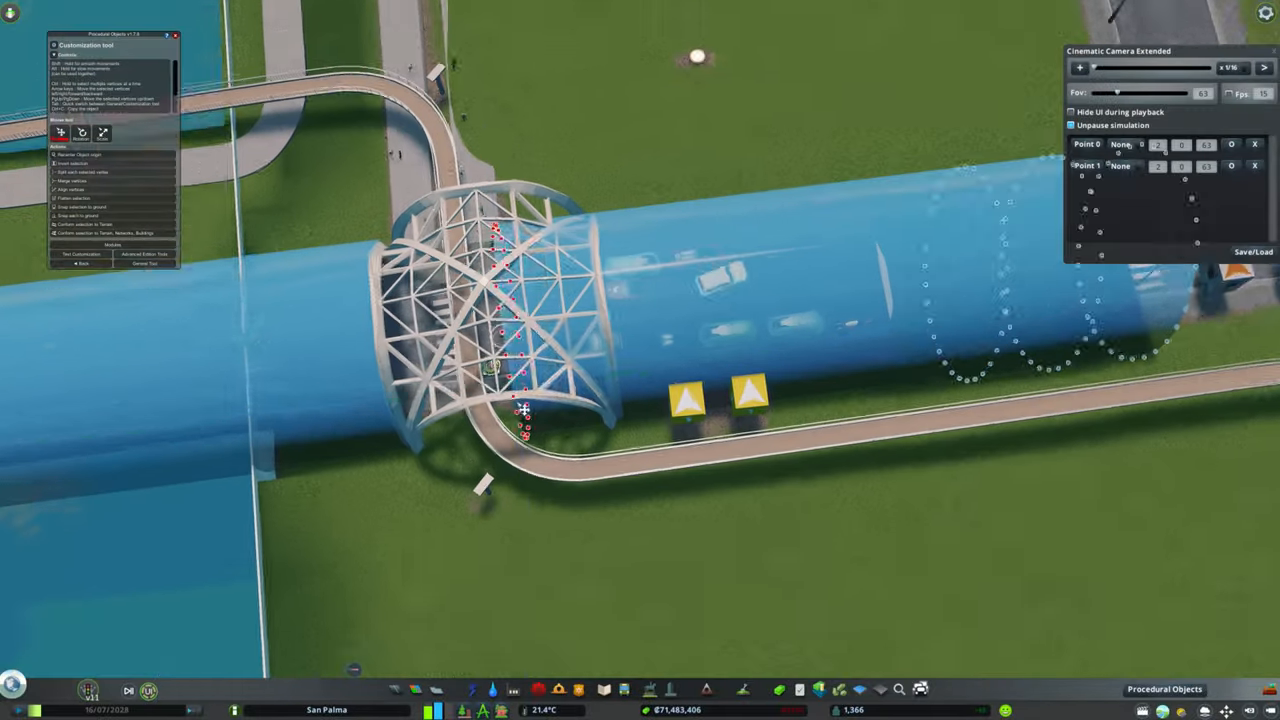
# Step: Pause the game with Escape to show the Pause Menu
pyautogui.press('Escape')
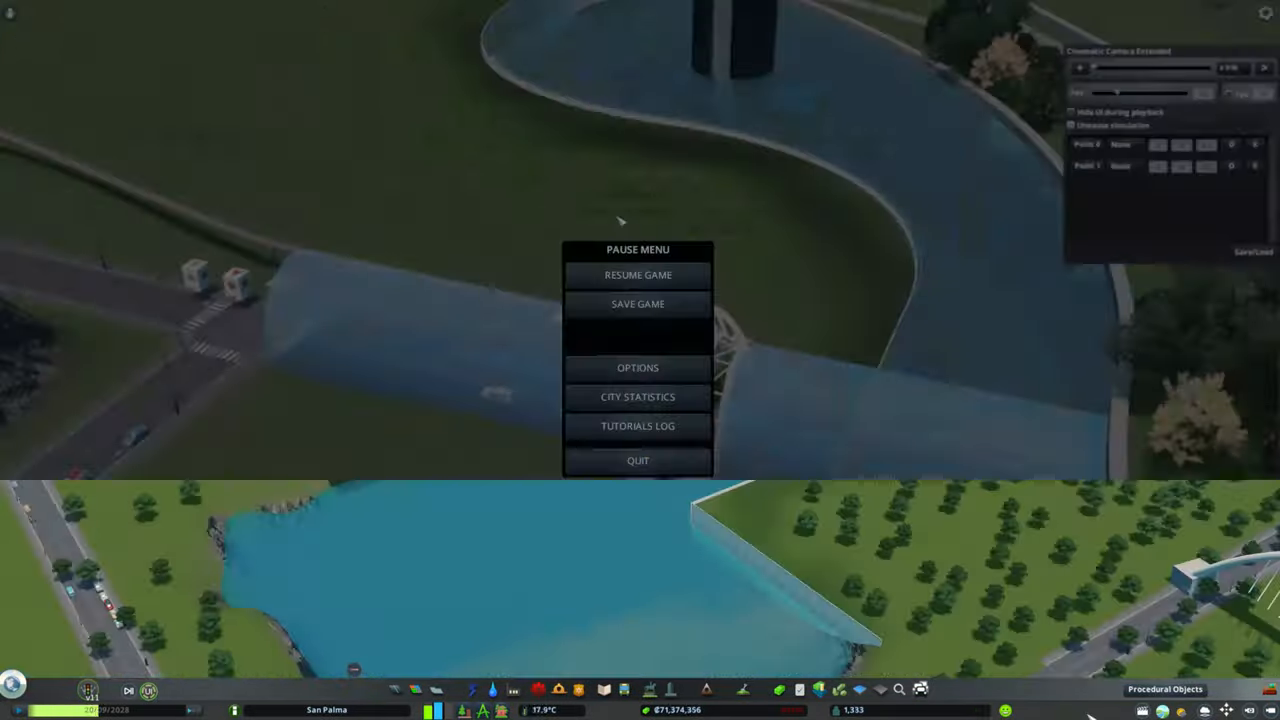
# Step: Resume the game and return to the platform beneath the curved wall
pyautogui.click(638, 275)
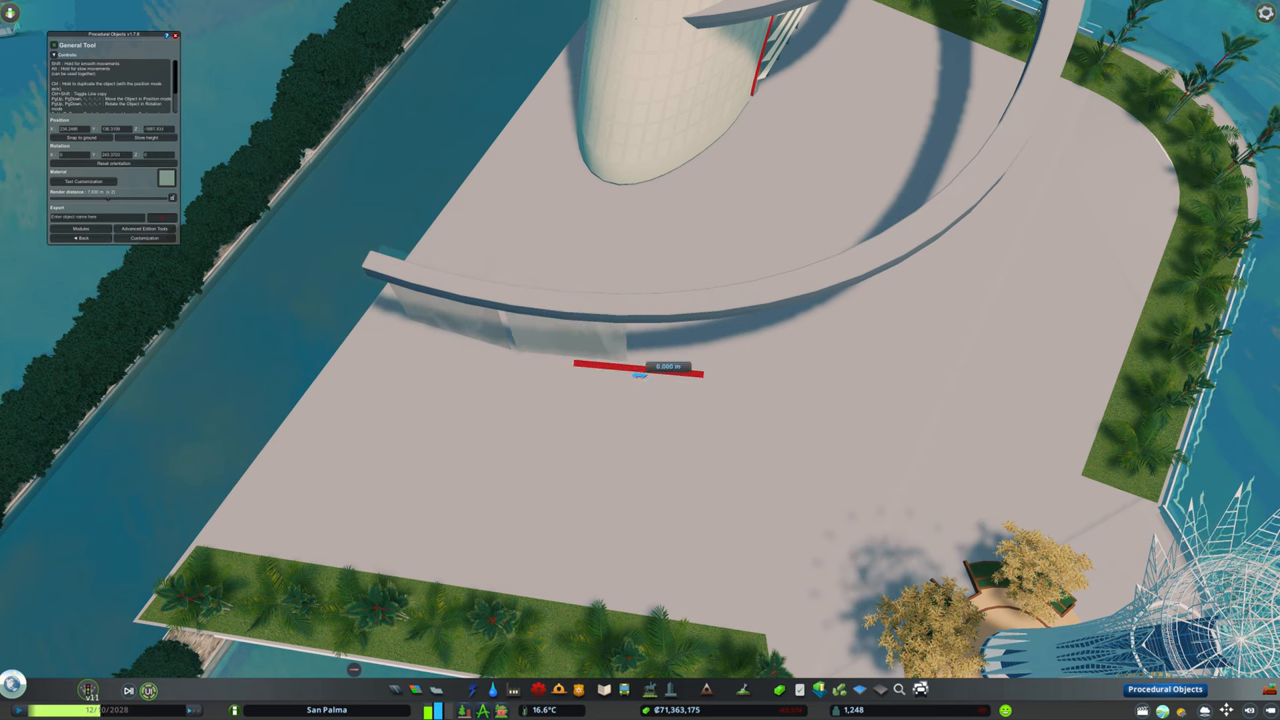
# Step: Drag an edge vertex of the curved white piece to reshape it
pyautogui.click(640, 370)
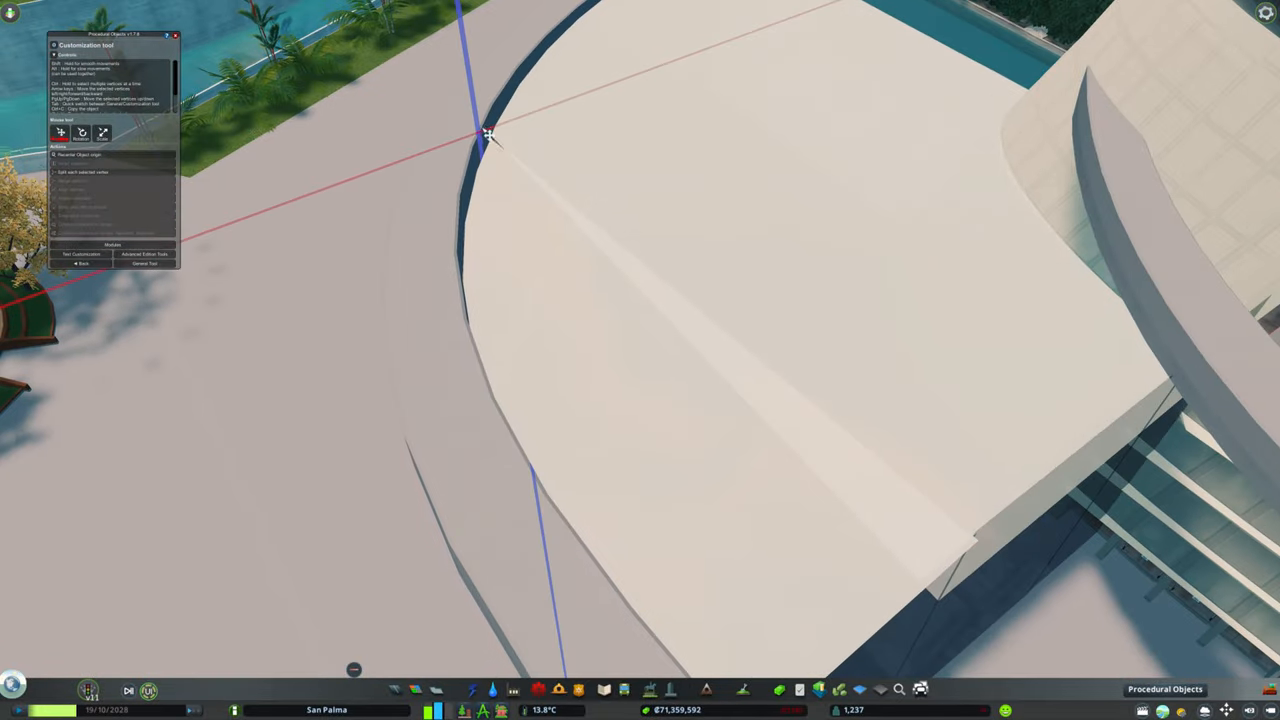
pyautogui.moveTo(487, 133); pyautogui.dragTo(660, 430)
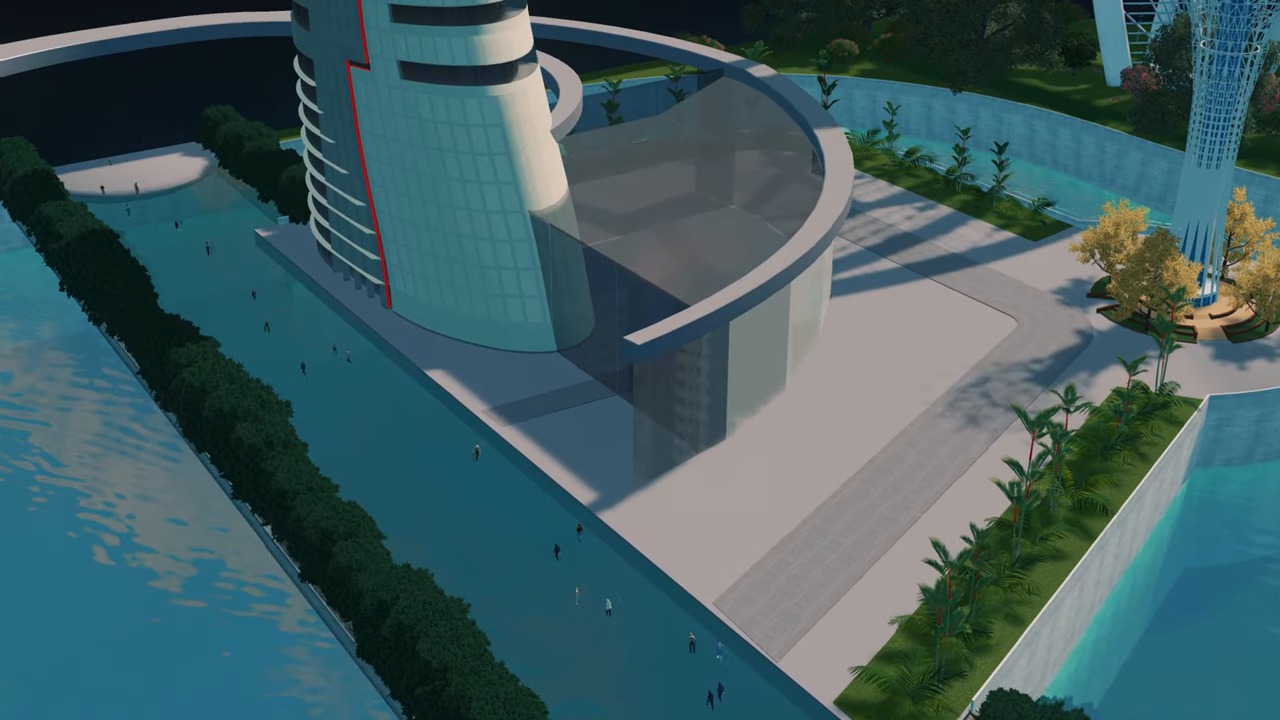
# Step: Zoom out while flying the cinematic camera around the tower's glass enclosure over the lake
pyautogui.scroll(-3)
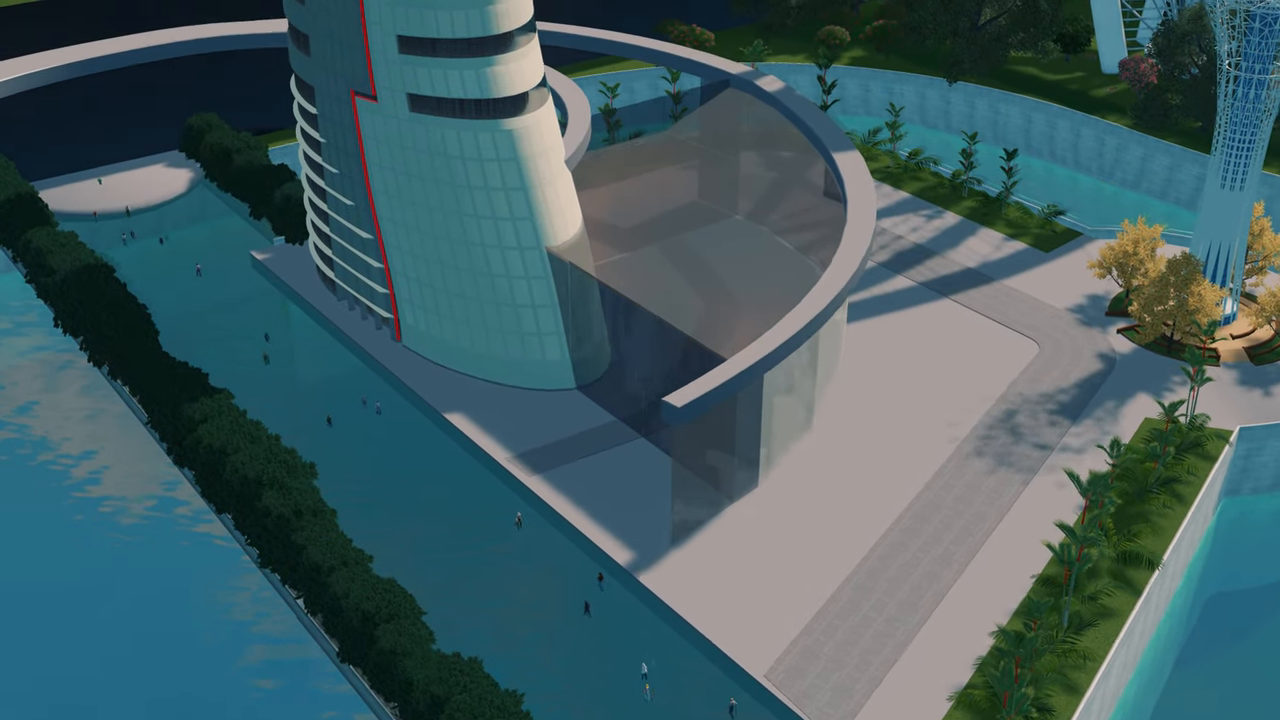